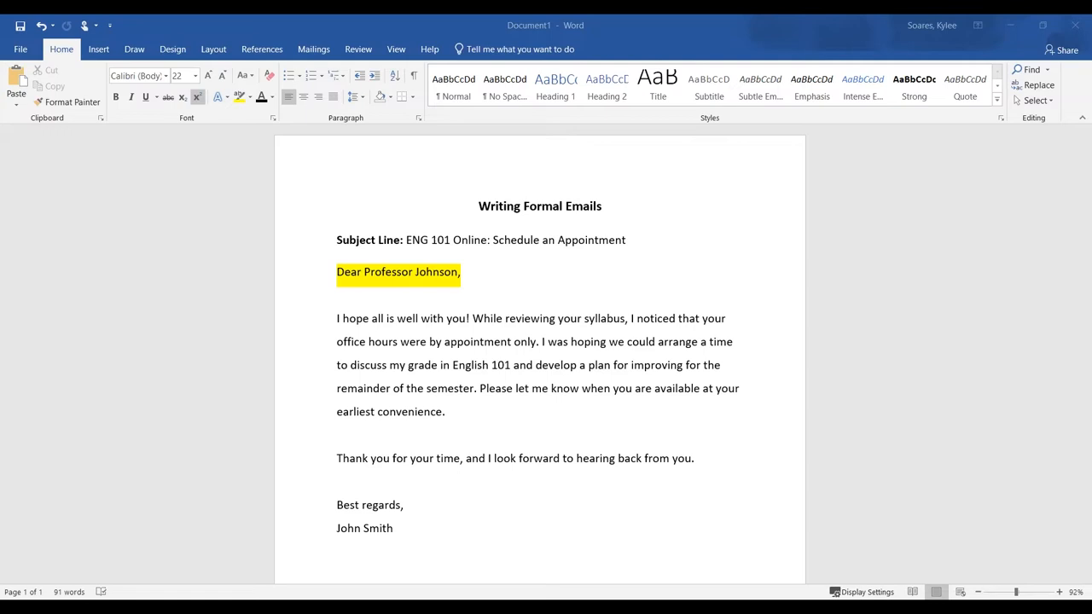
mouse_move(229, 283)
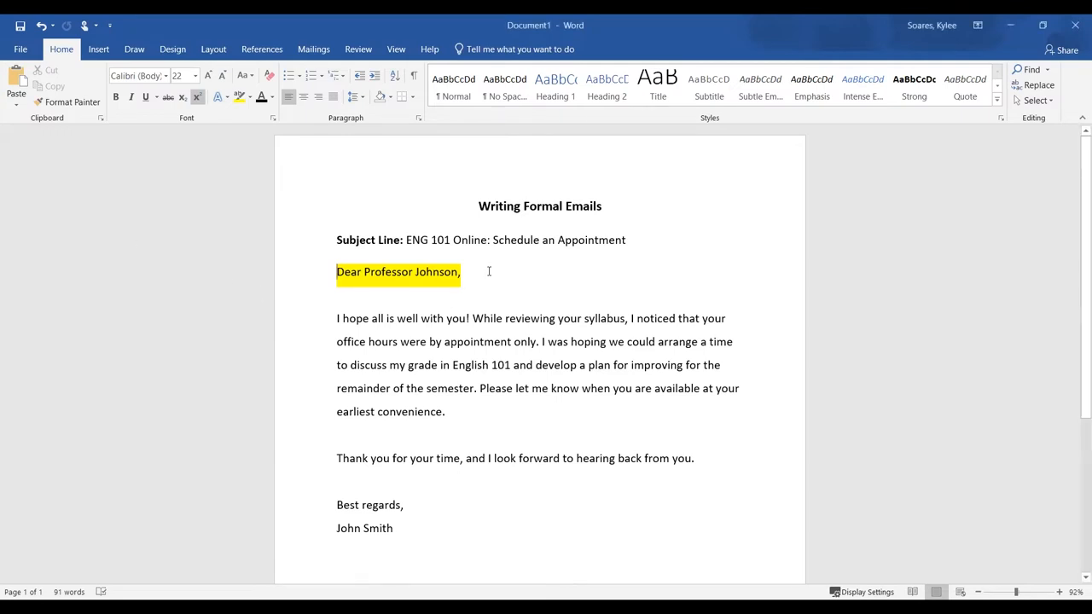
mouse_move(460, 275)
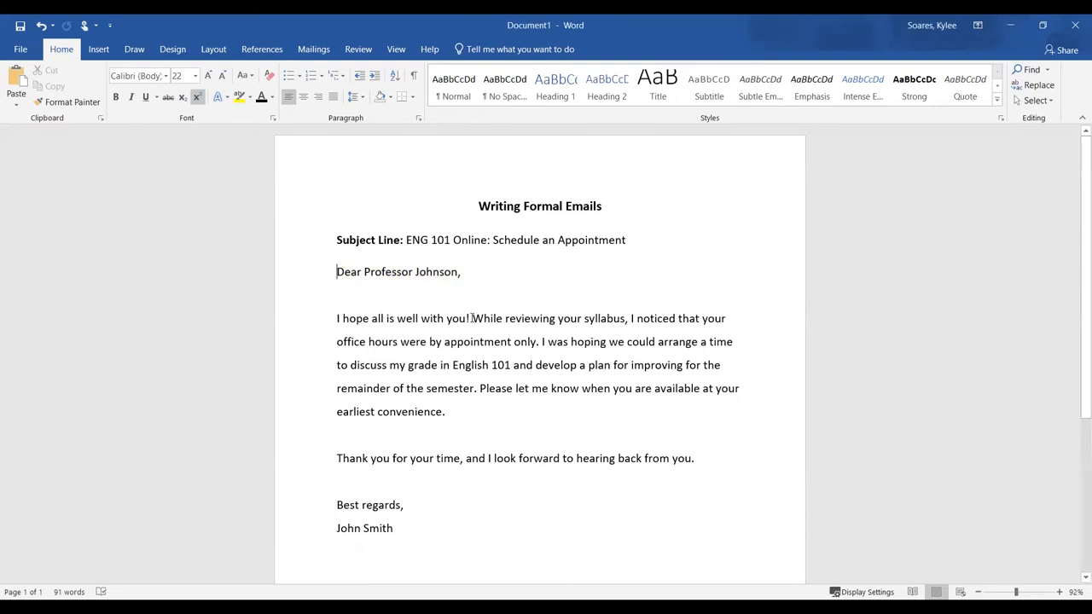
left_click_drag(336, 319, 471, 319)
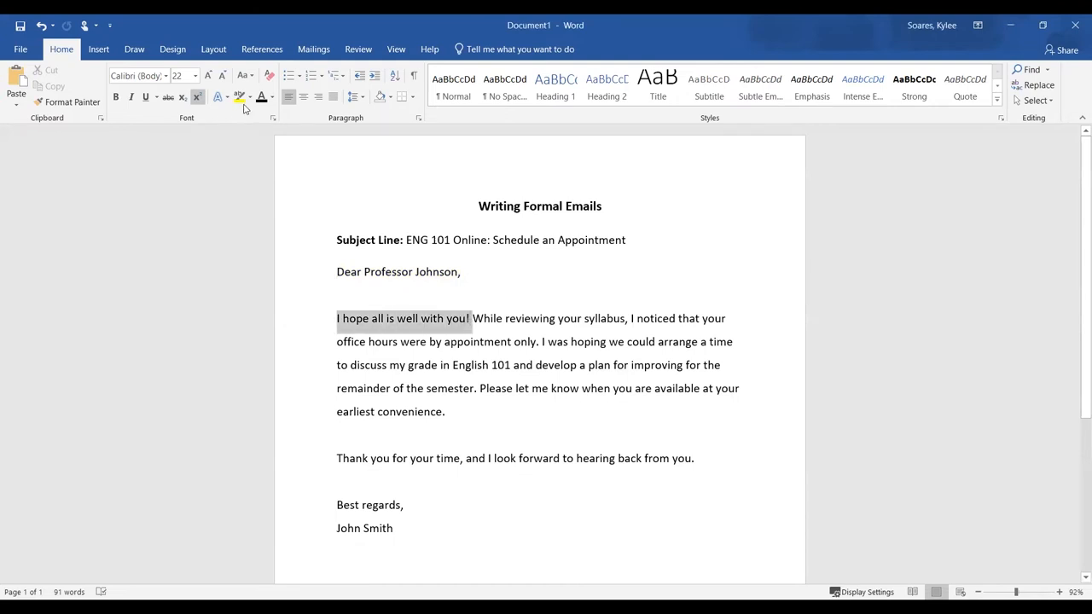
left_click(237, 95)
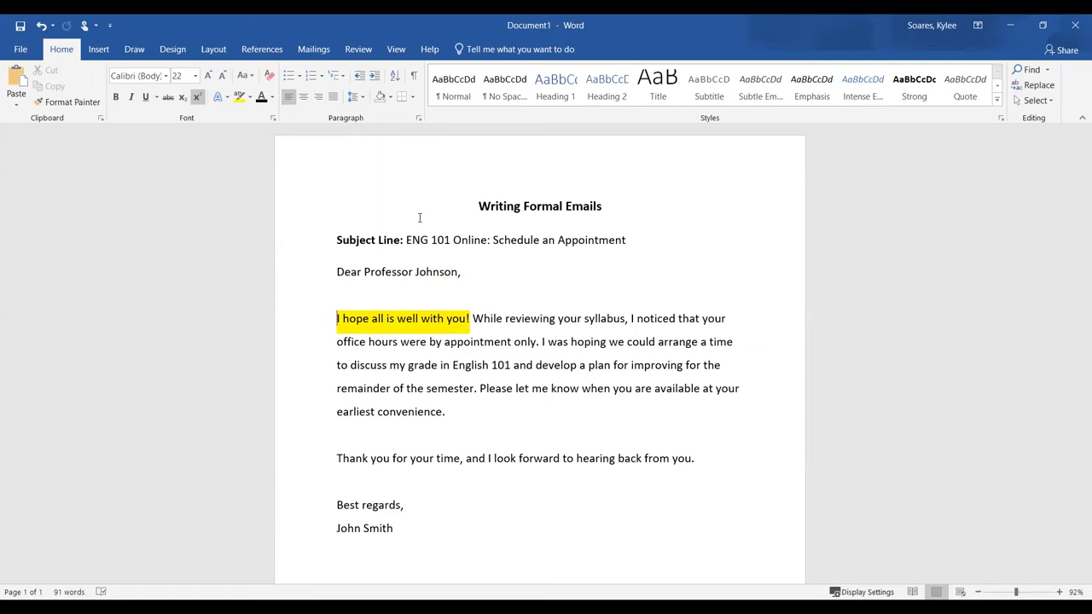
mouse_move(644, 377)
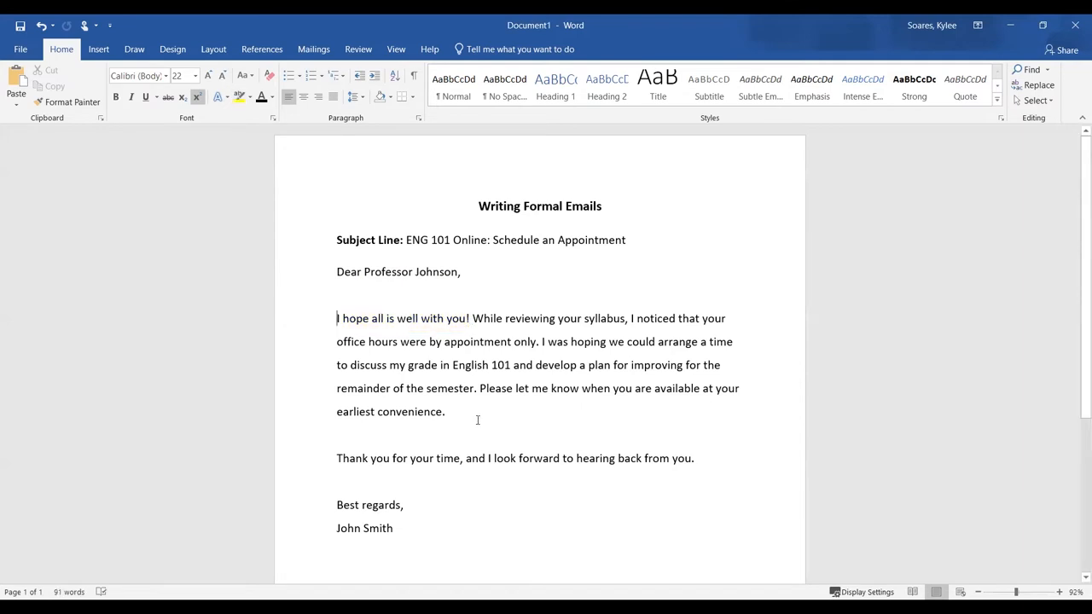
left_click_drag(473, 318, 444, 411)
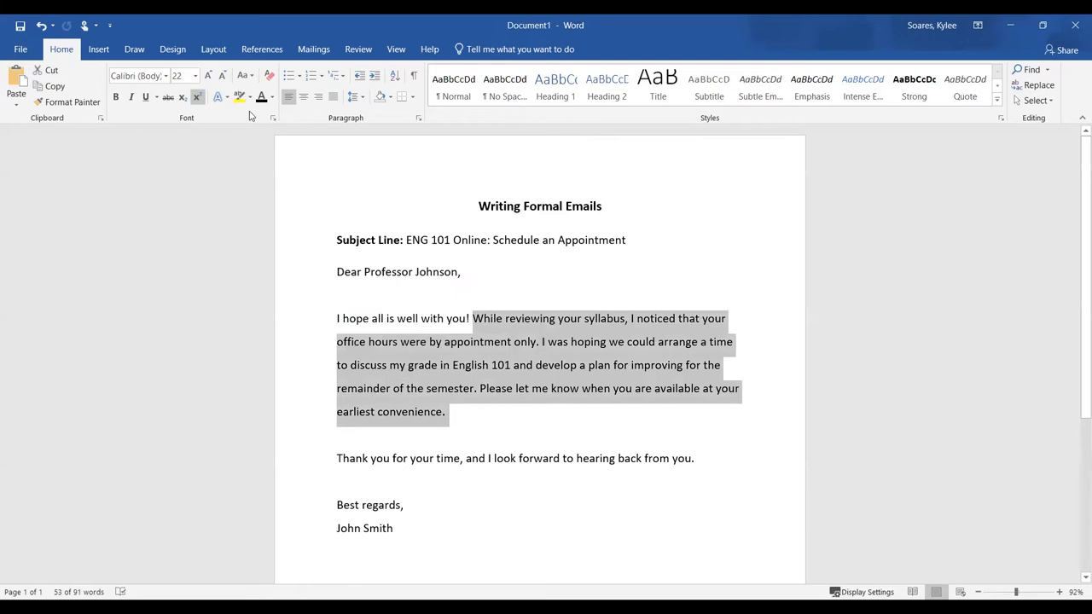
left_click(239, 95)
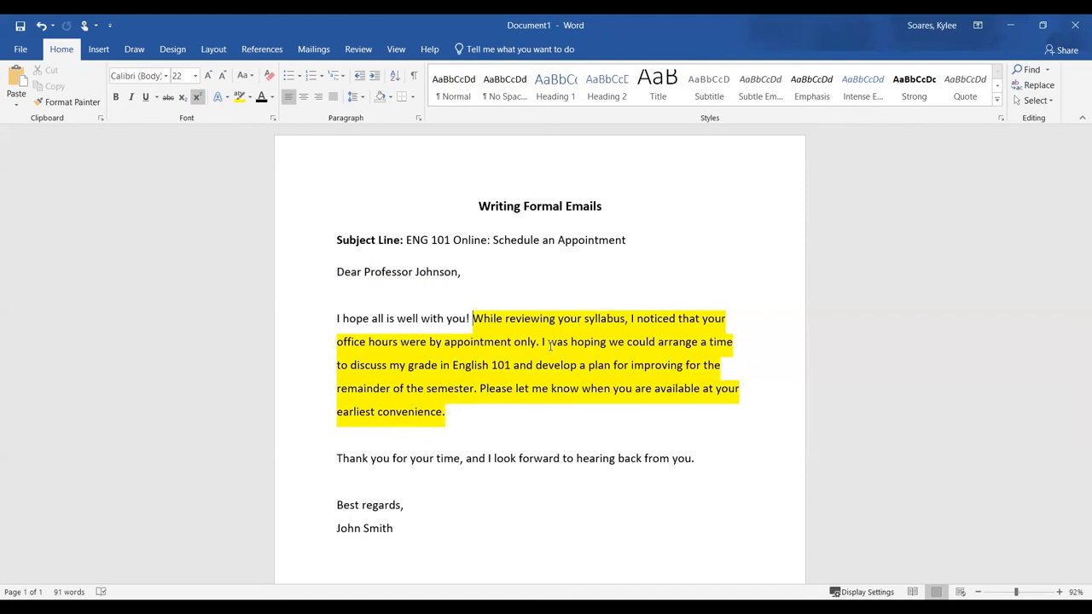
left_click(451, 413)
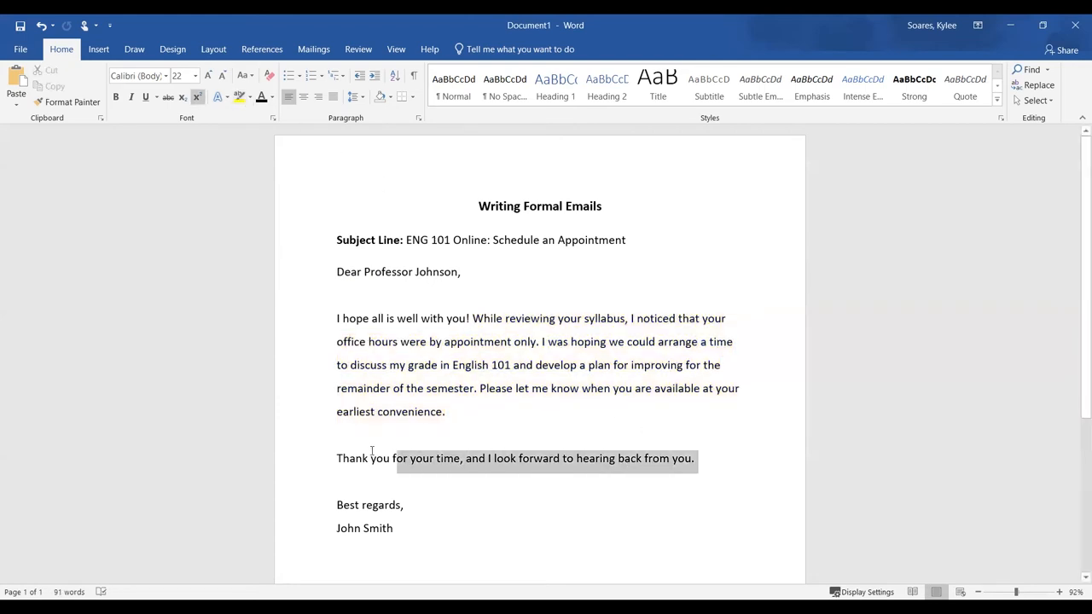
left_click(239, 95)
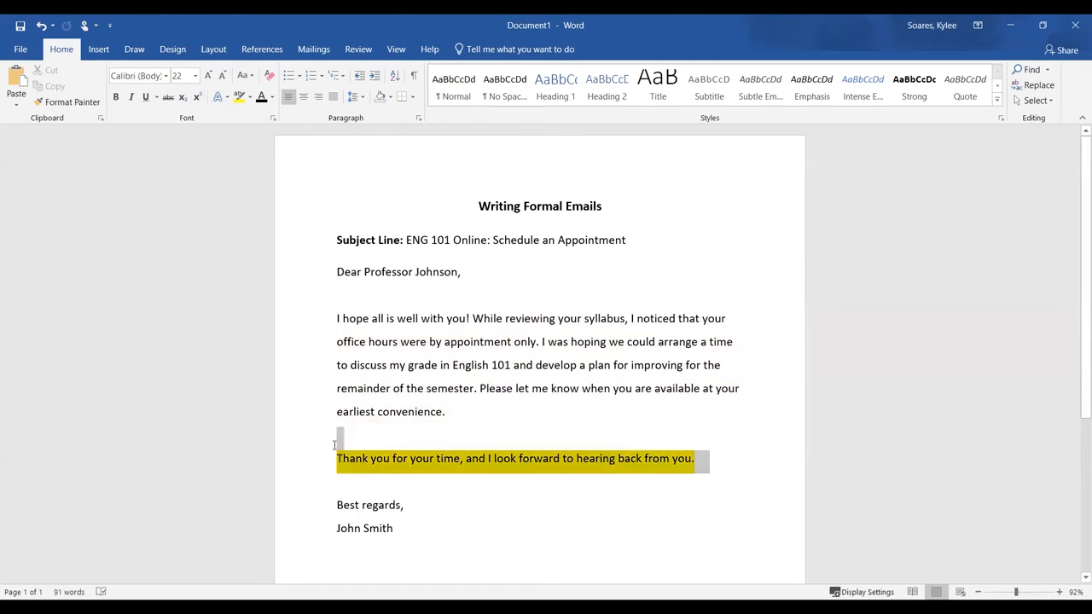
left_click(240, 96)
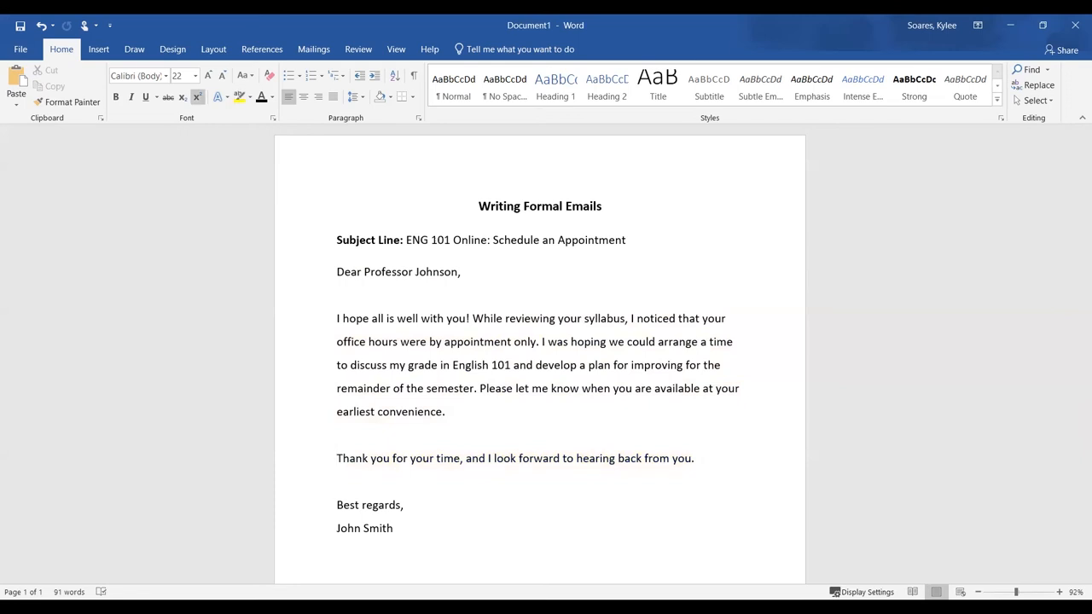
Highlight the sign-off lines yellow, clear it, then highlight the subject line "ENG 101 Online: Schedule an Appointment" yellow
left_click(338, 457)
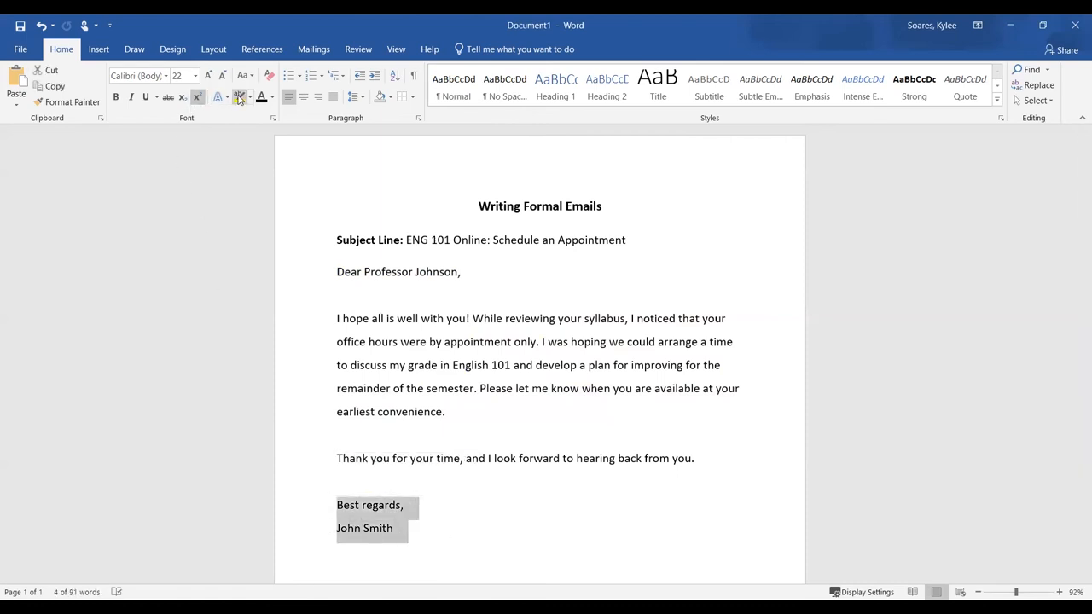
left_click(239, 96)
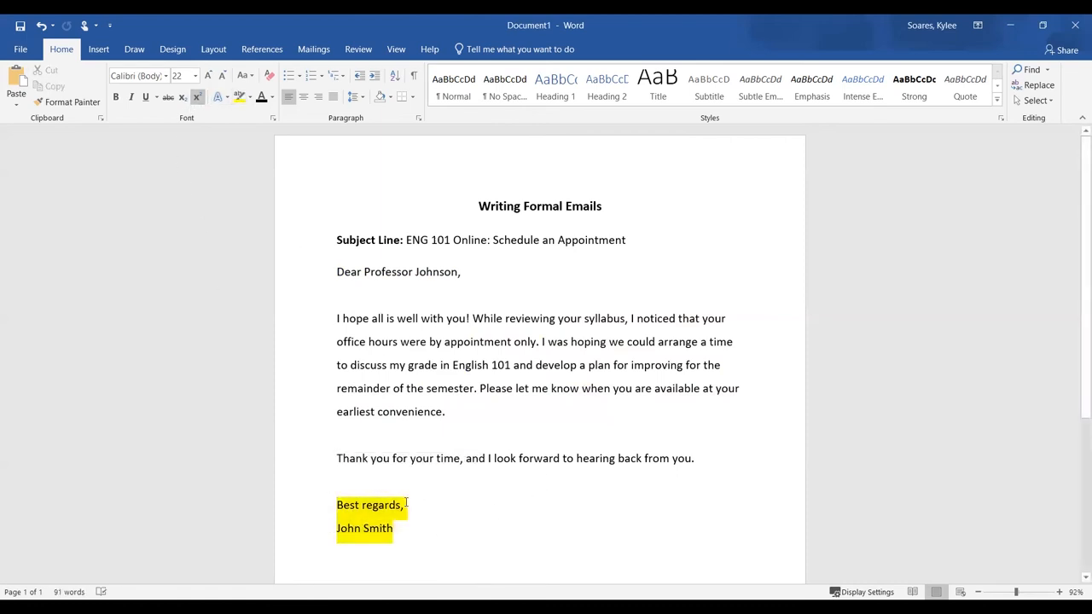
mouse_move(380, 536)
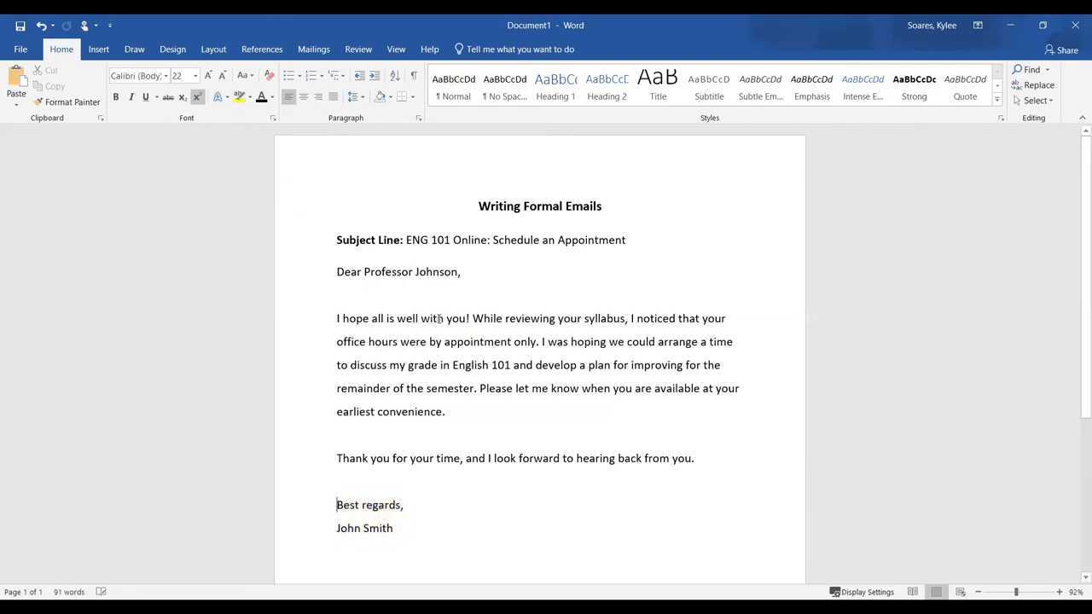
mouse_move(184, 368)
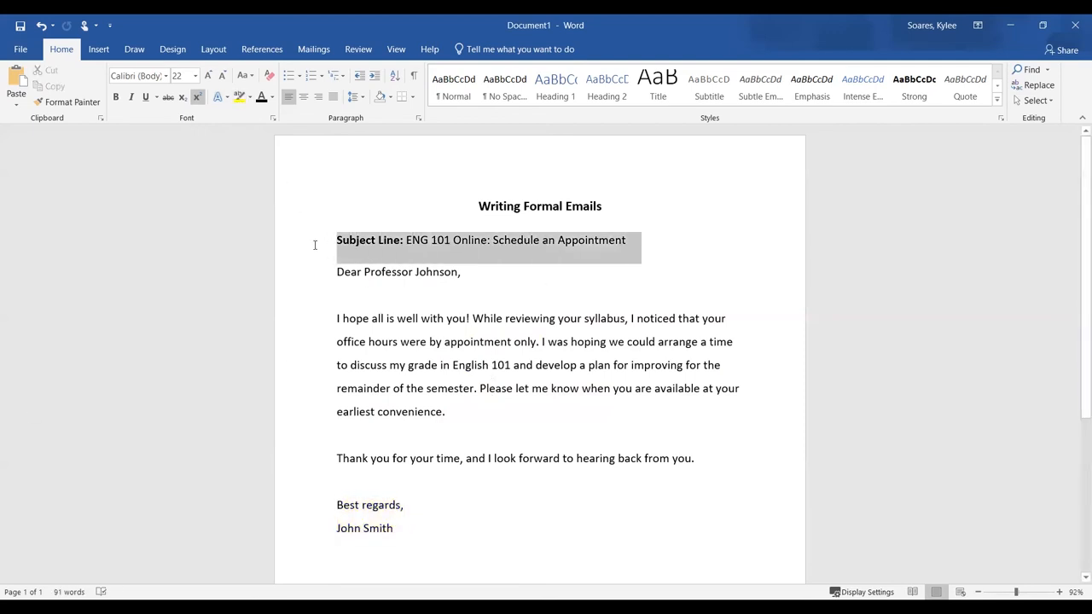
left_click(239, 95)
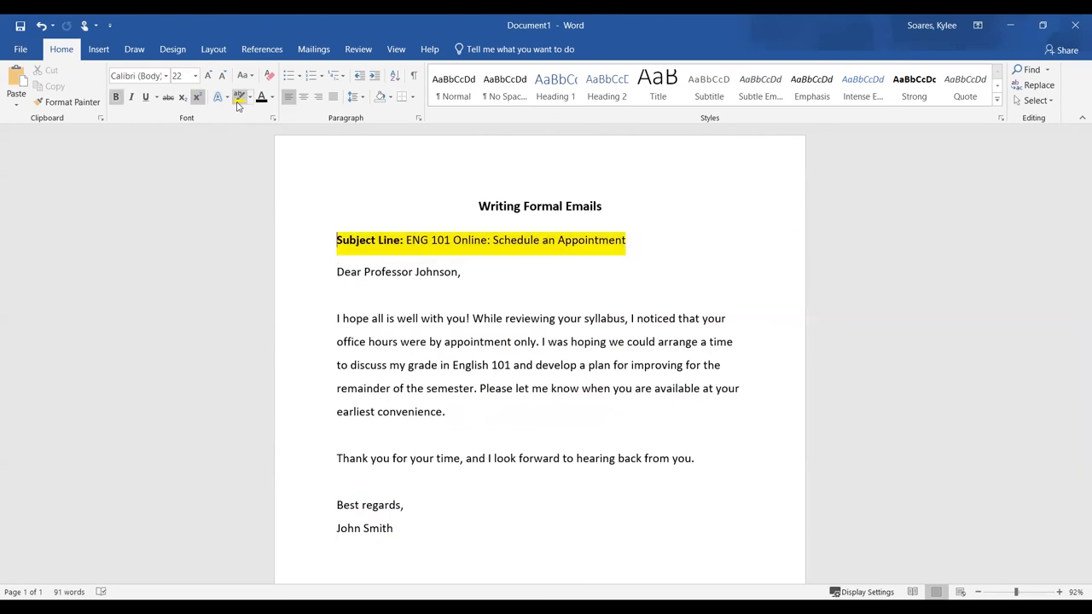